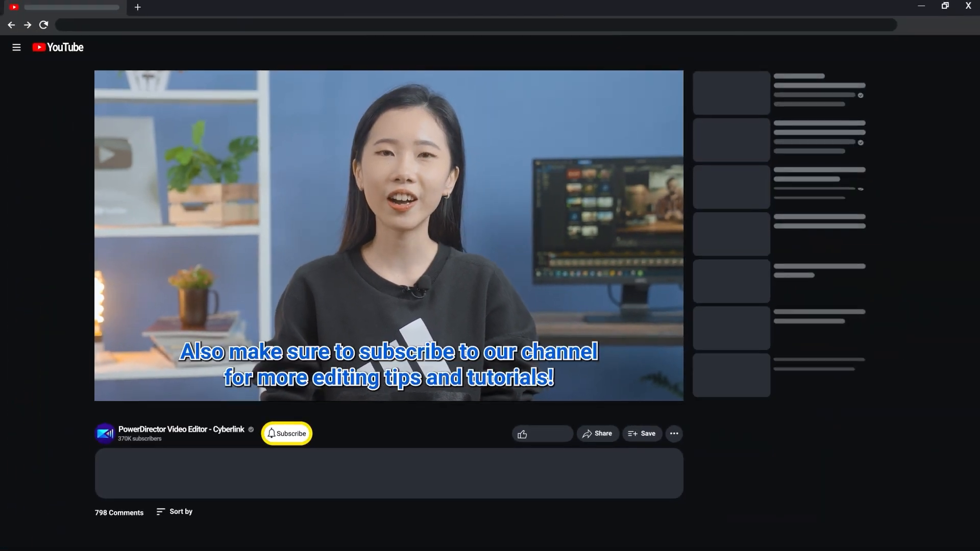
Generate English speech-to-text subtitles from Audio Track 1 in the Subtitle Room
click(286, 433)
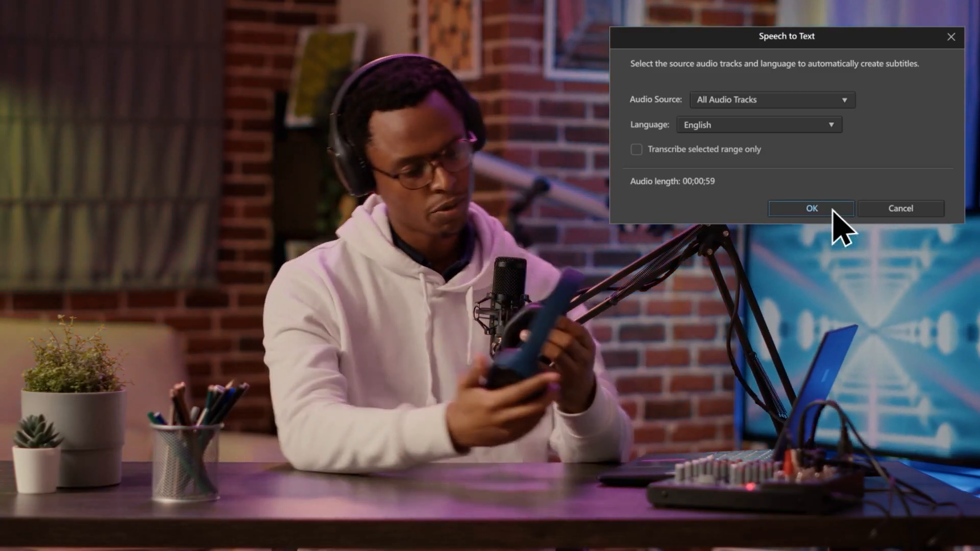
click(810, 208)
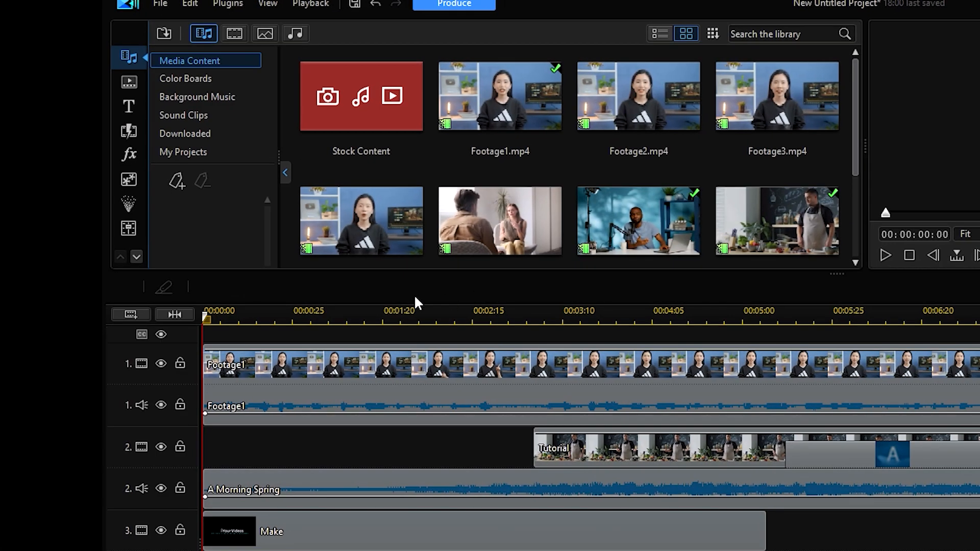
mouse_move(839, 328)
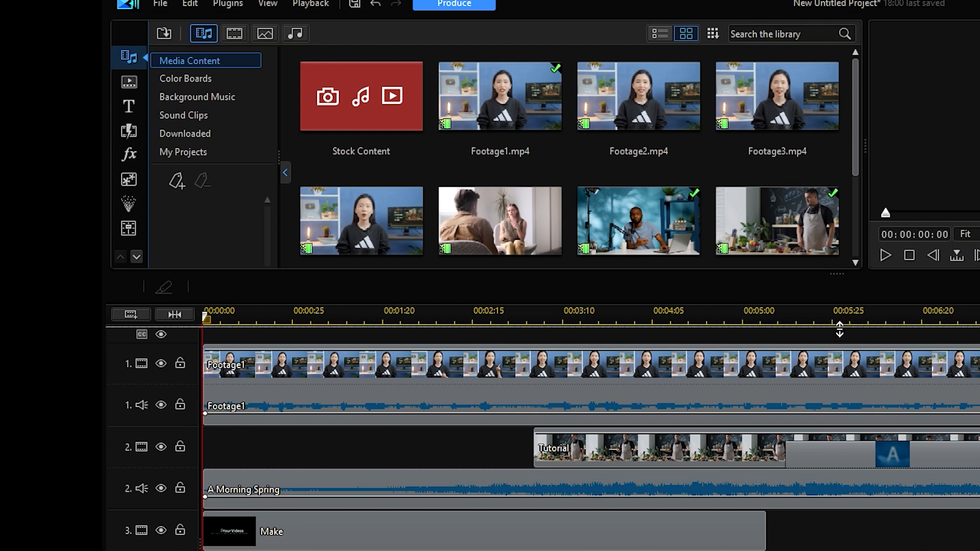
click(128, 303)
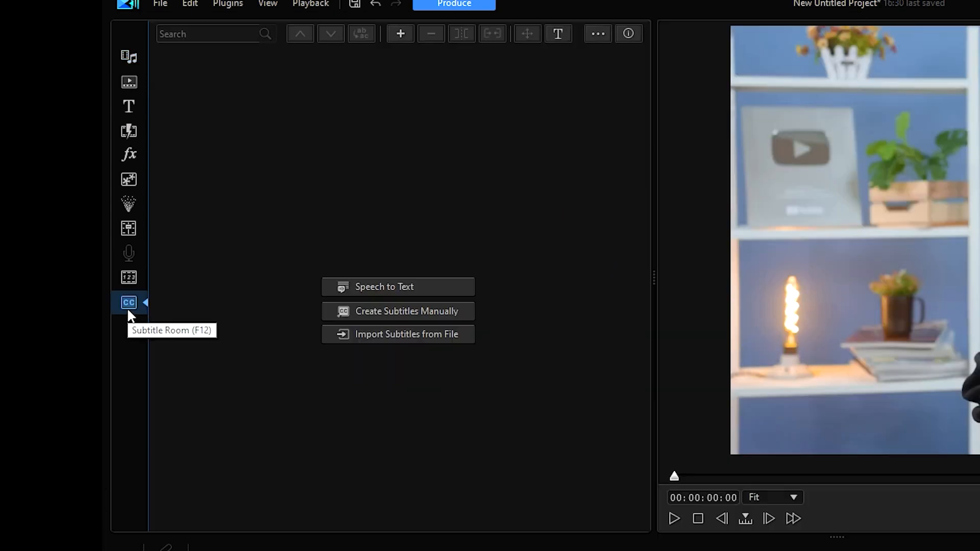
click(384, 287)
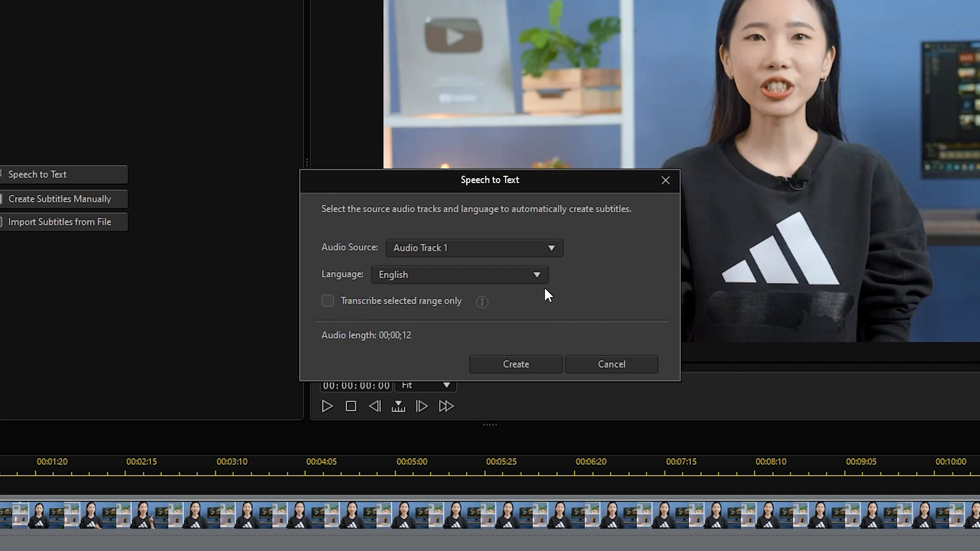
click(515, 364)
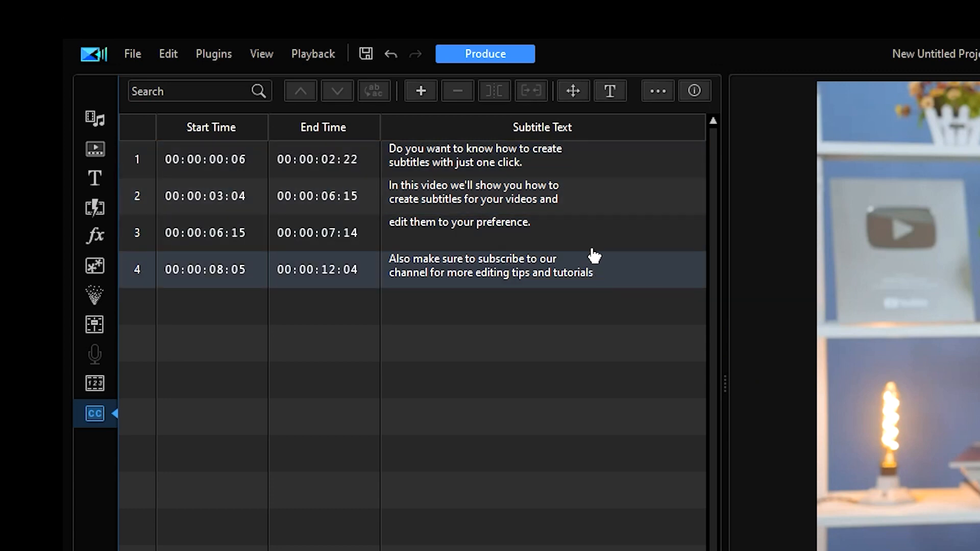
Merge subtitles 2 and 3, re-split them at 00:00:05:09, and open the Character editor
click(530, 91)
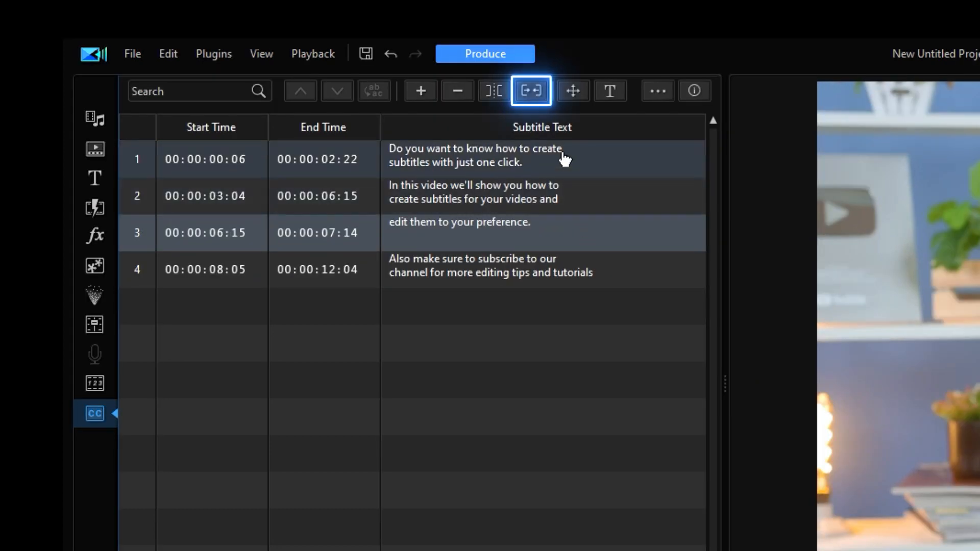
click(529, 91)
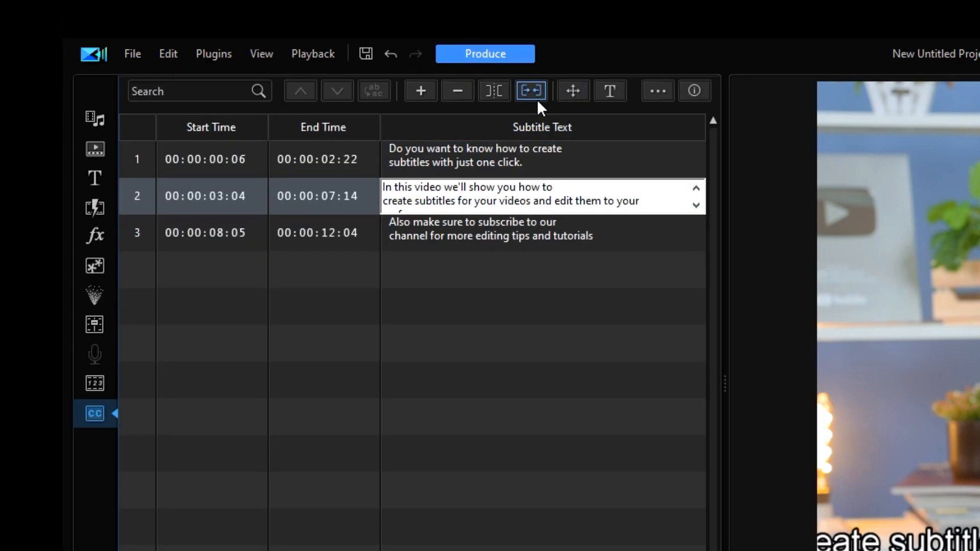
click(493, 91)
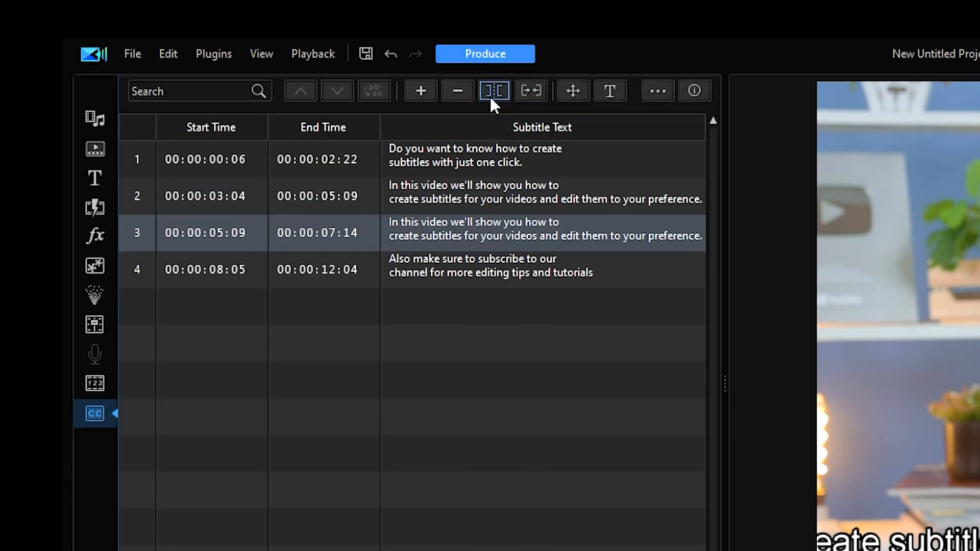
click(609, 91)
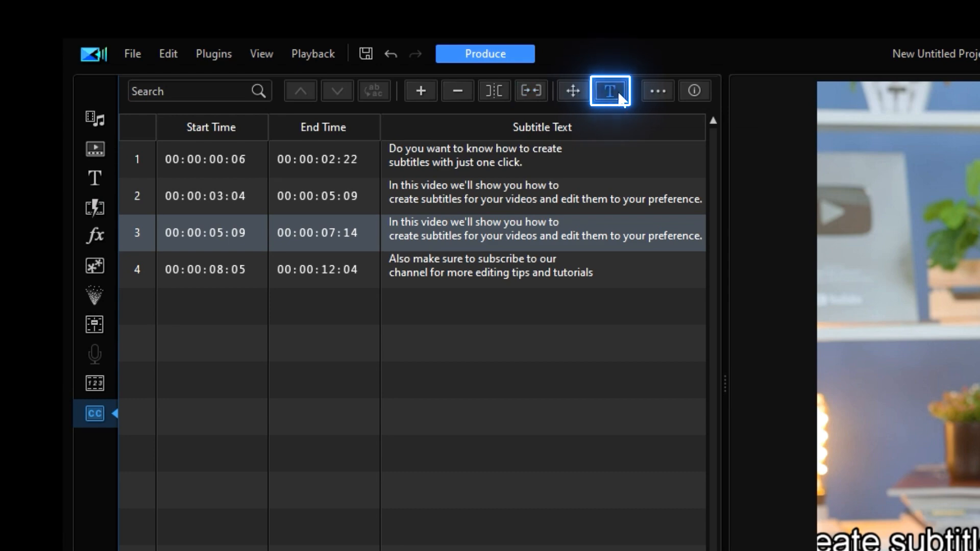
click(609, 91)
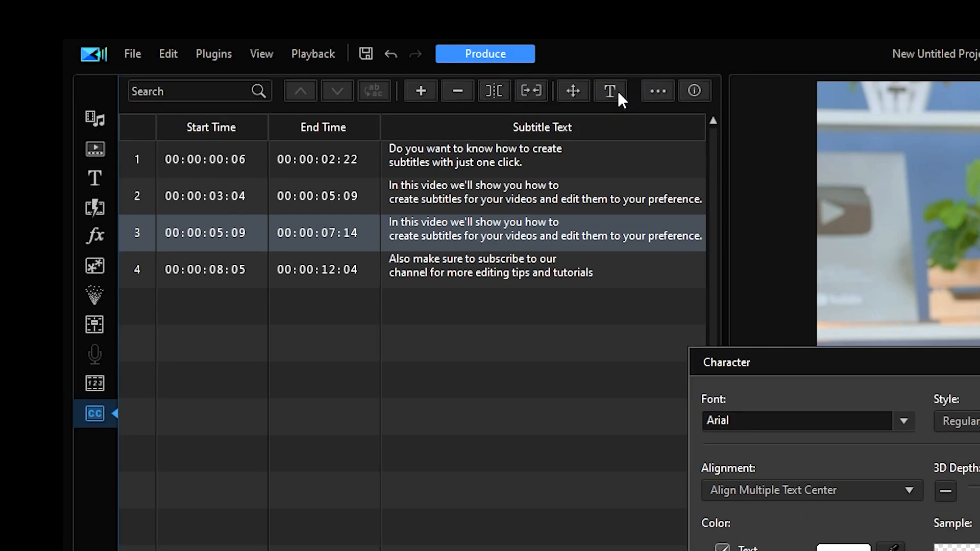